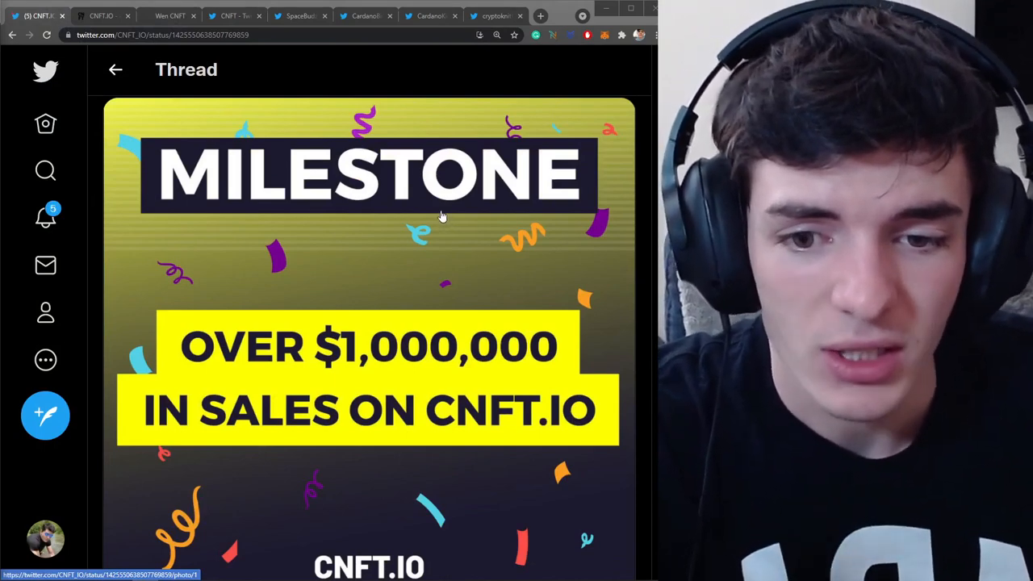
pyautogui.moveTo(433, 218)
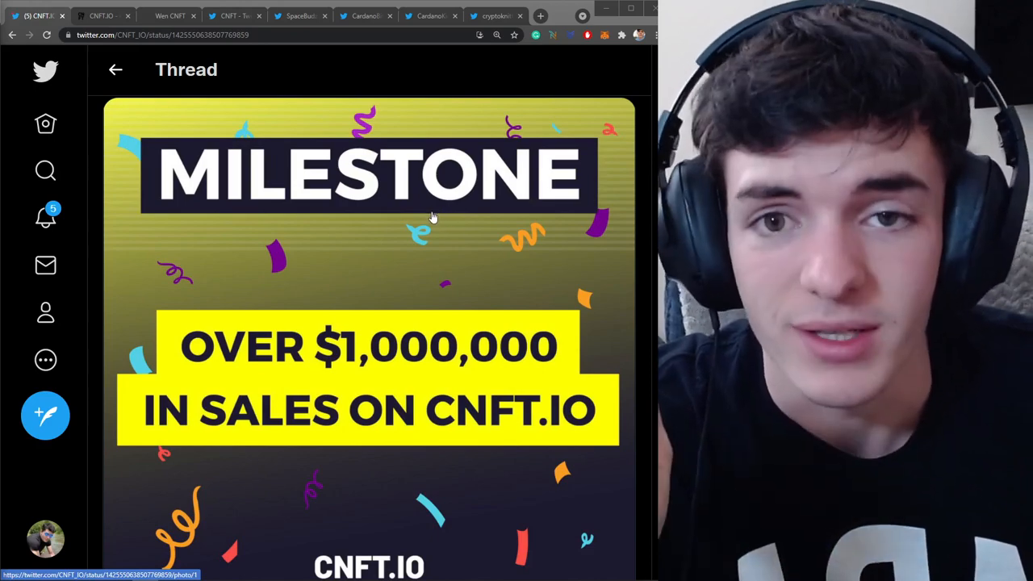
# Switch to the CNFT.IO tab and scroll down to its Featured Tokens row.
pyautogui.scroll(-3)
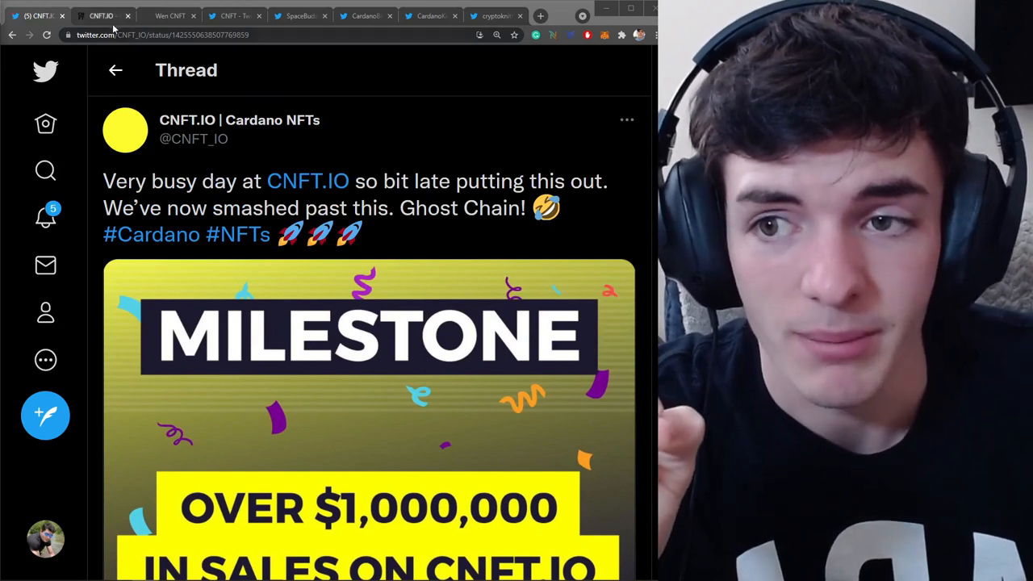
pyautogui.moveTo(101, 15)
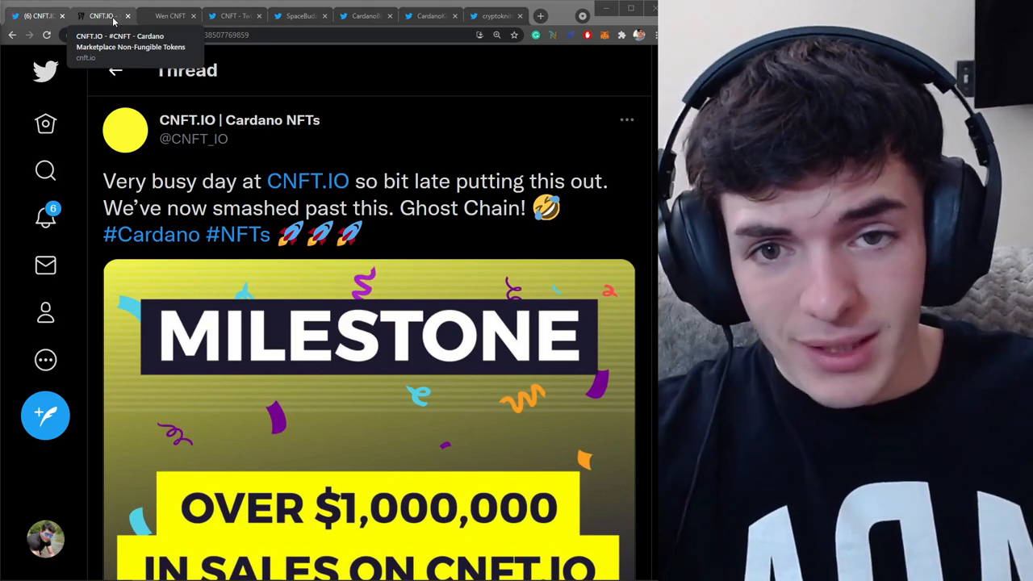
pyautogui.click(101, 15)
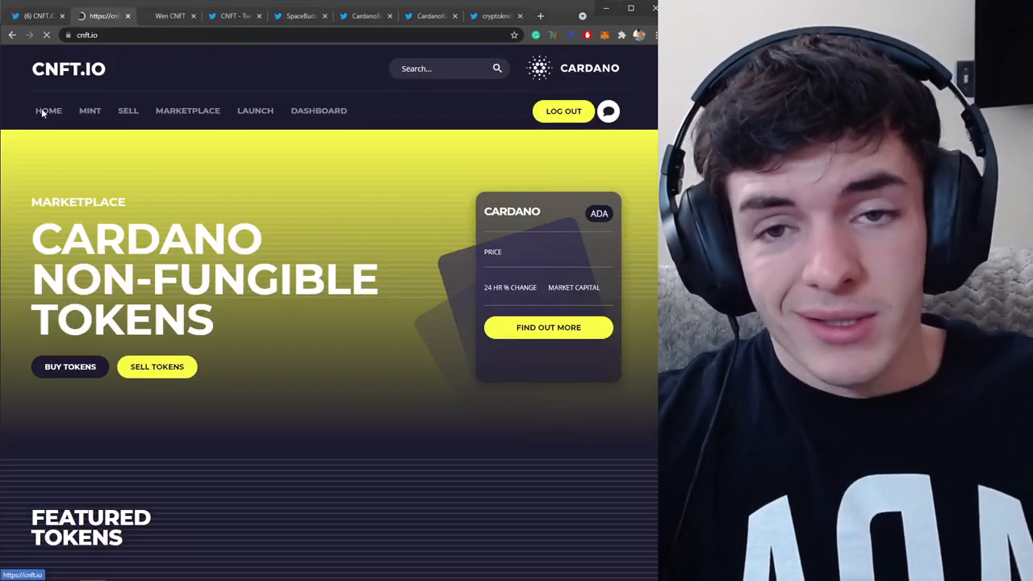
pyautogui.scroll(-3)
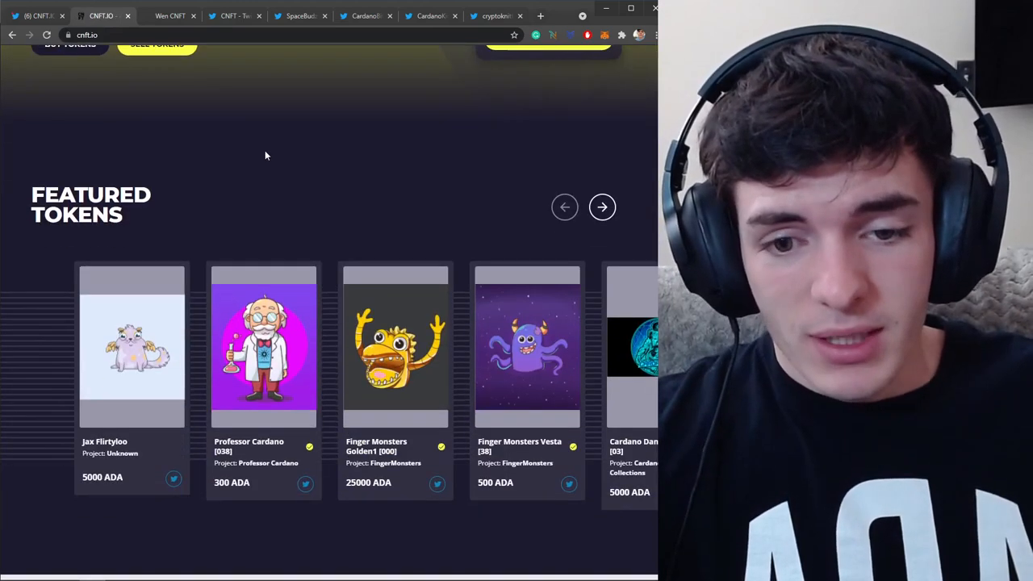
pyautogui.moveTo(443, 451)
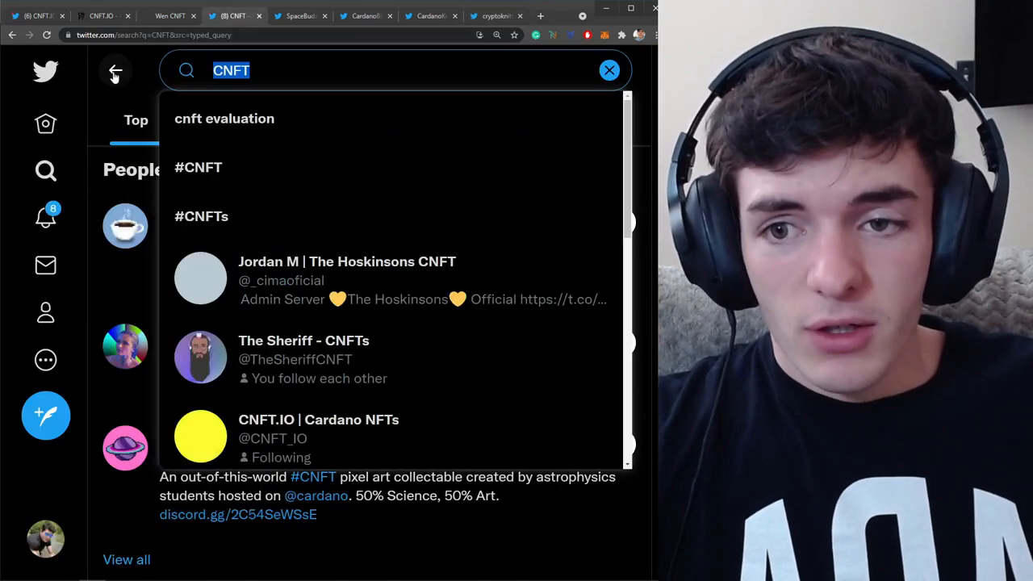
# Search 'fin', open the FingerMonsters Cardano NFTs profile, and scroll through its pinned Wave 2 tweet.
pyautogui.write('fingermons')
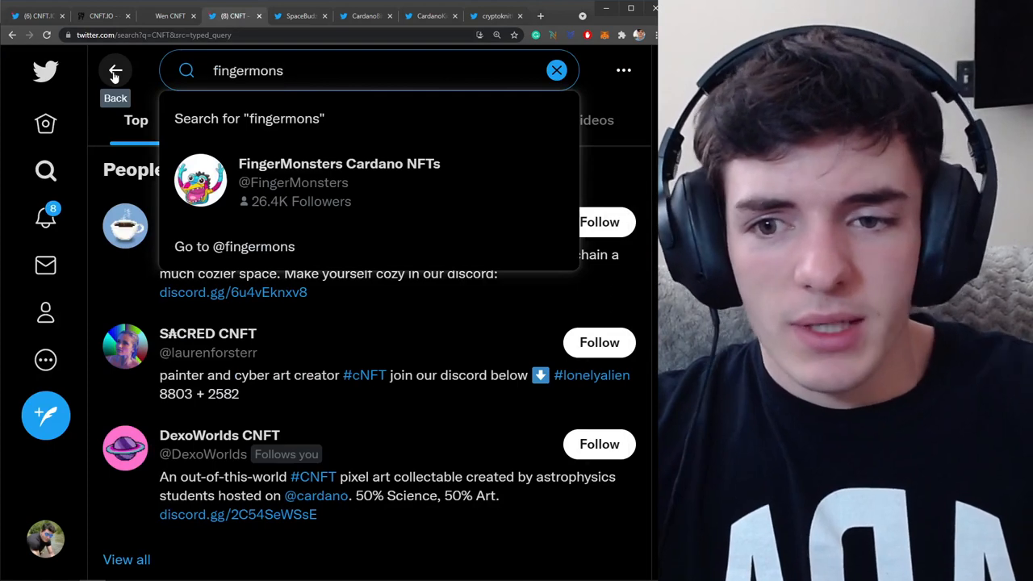
pyautogui.click(339, 180)
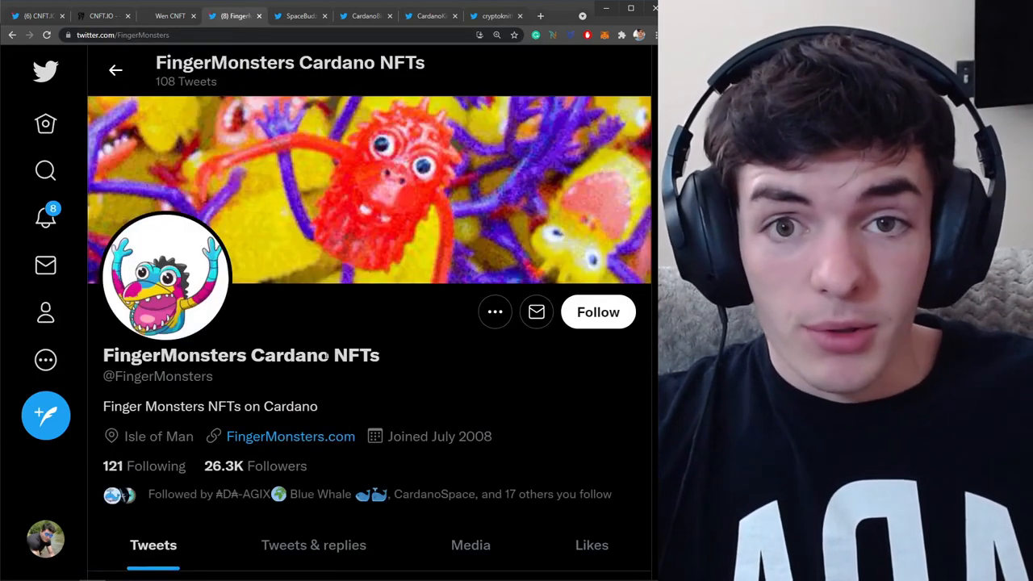
pyautogui.scroll(-3)
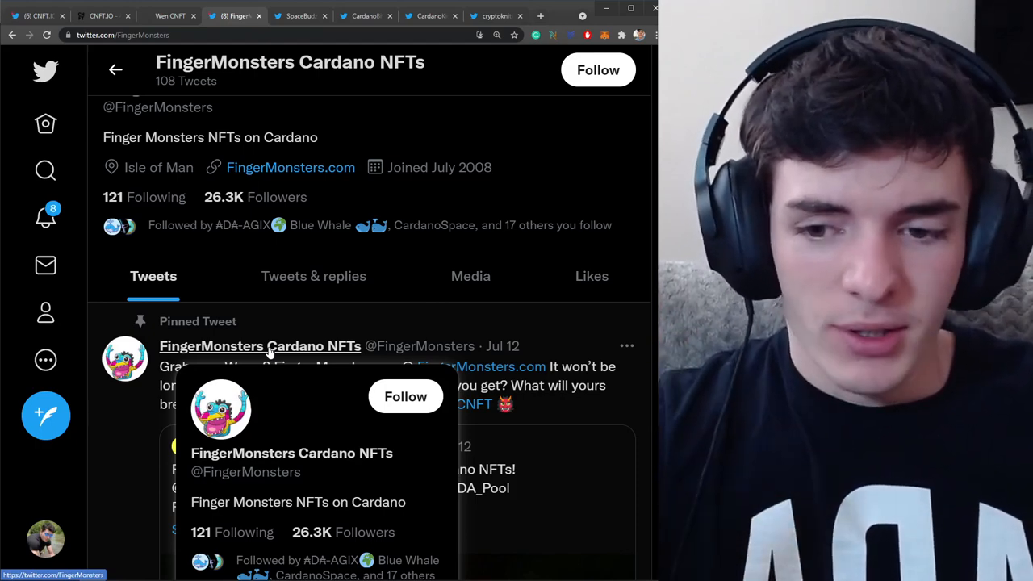
pyautogui.moveTo(357, 320)
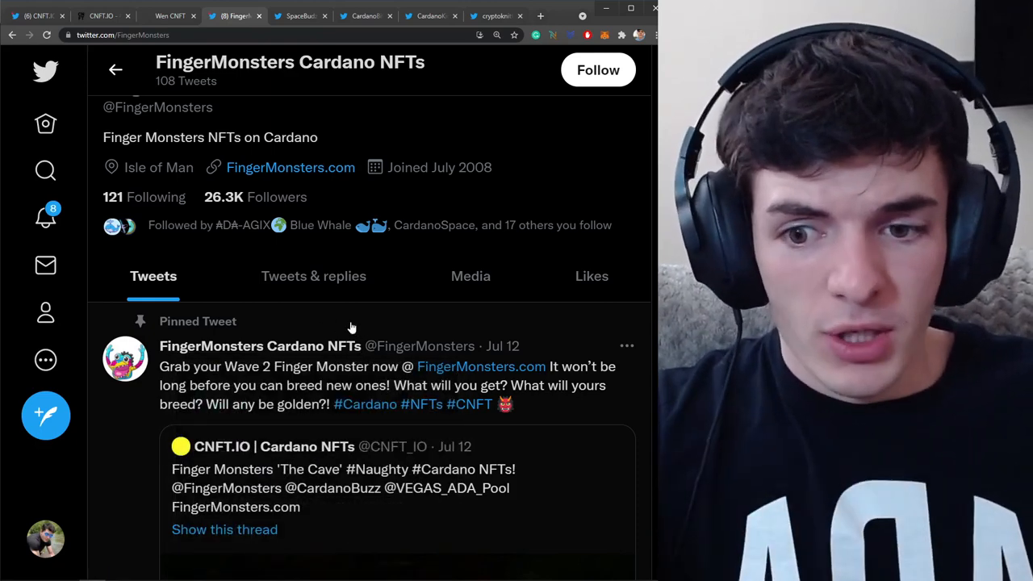
pyautogui.moveTo(363, 332)
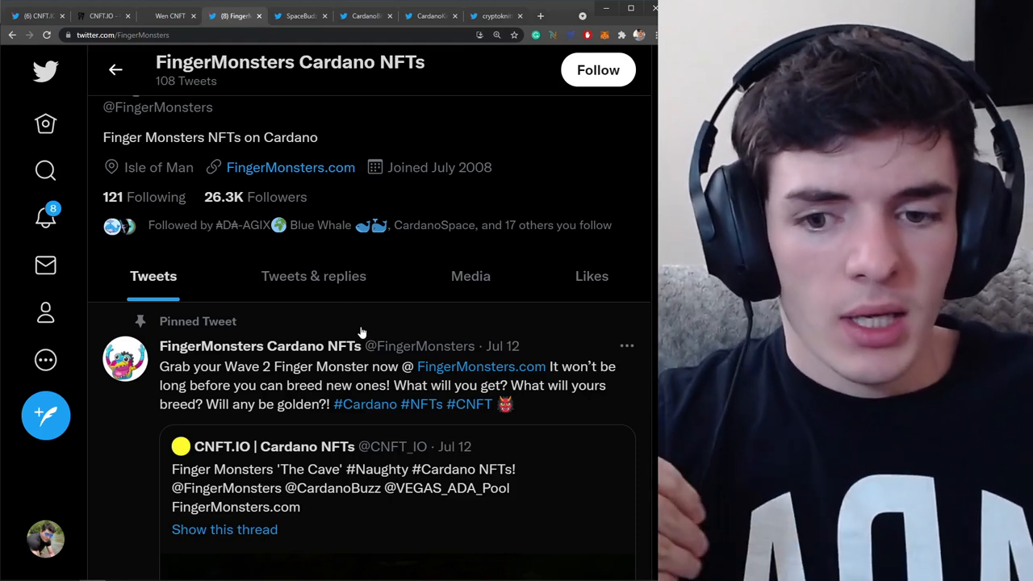
pyautogui.moveTo(260, 346)
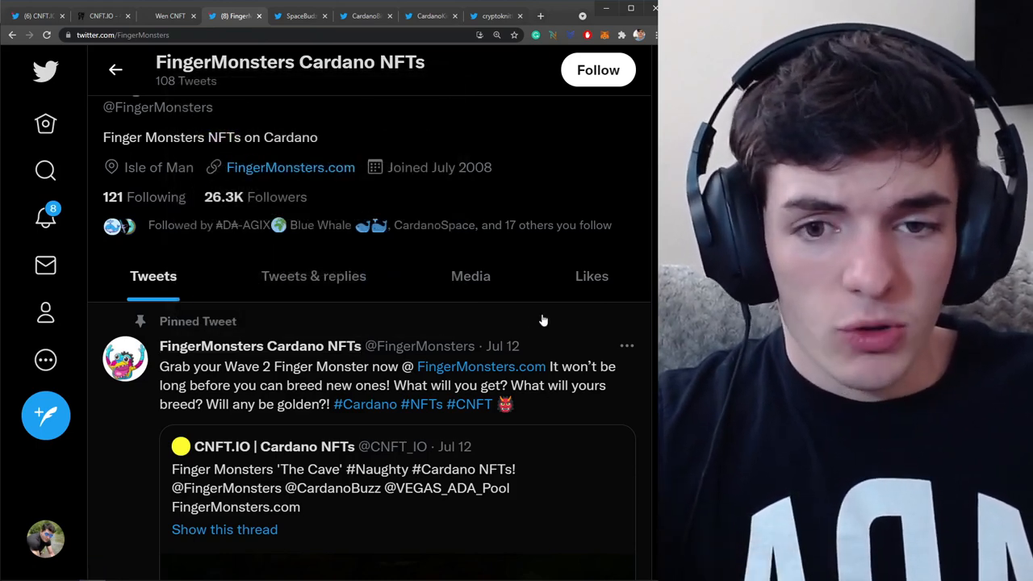
pyautogui.scroll(-3)
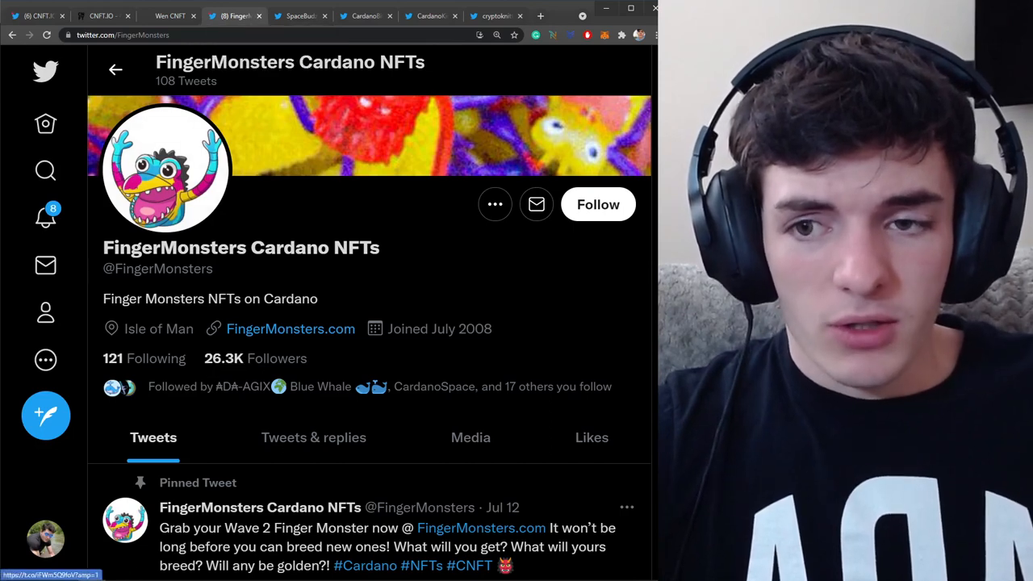
# Glance at the SpaceBudz Twitter tab, then switch to the Wen CNFT calendar tab.
pyautogui.click(234, 15)
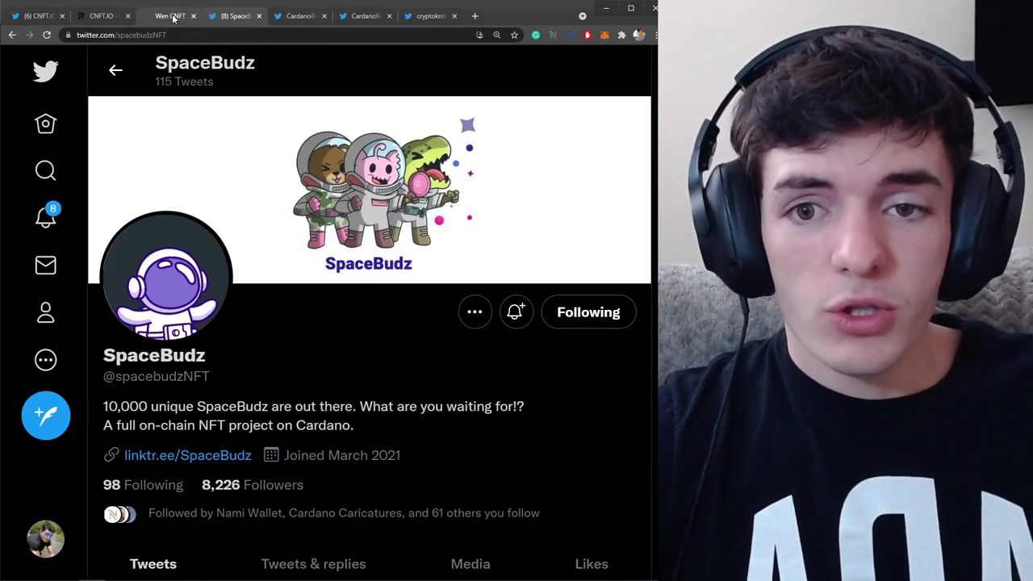
pyautogui.click(170, 15)
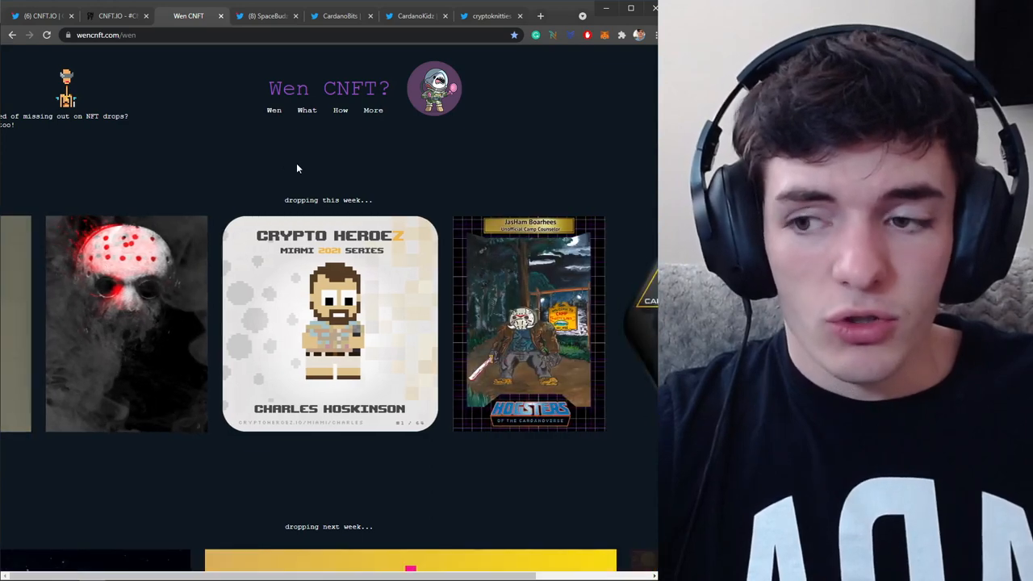
# Scroll Wen CNFT past this week's and next week's drops to the available & coming soon grid.
pyautogui.scroll(-3)
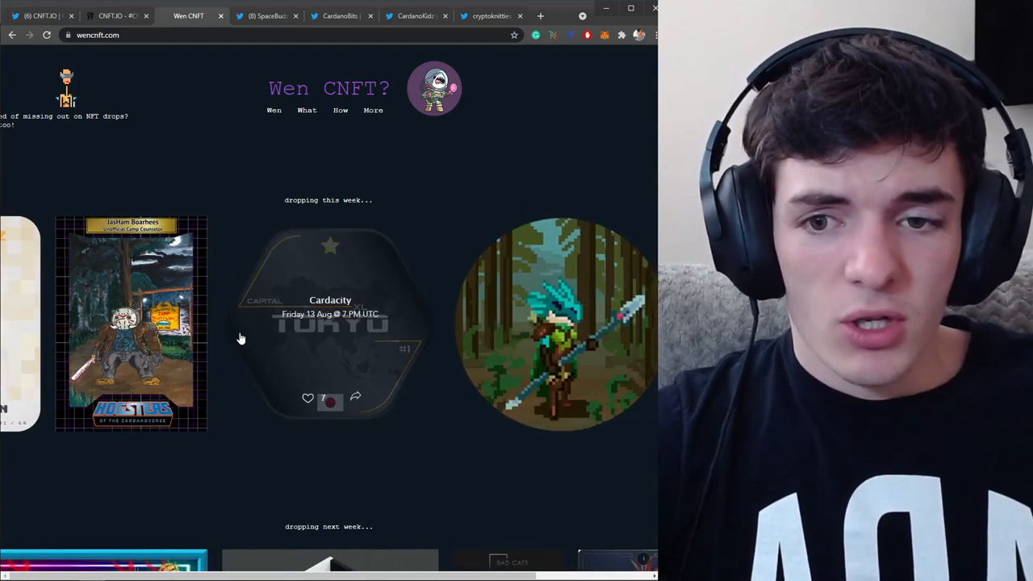
pyautogui.scroll(-3)
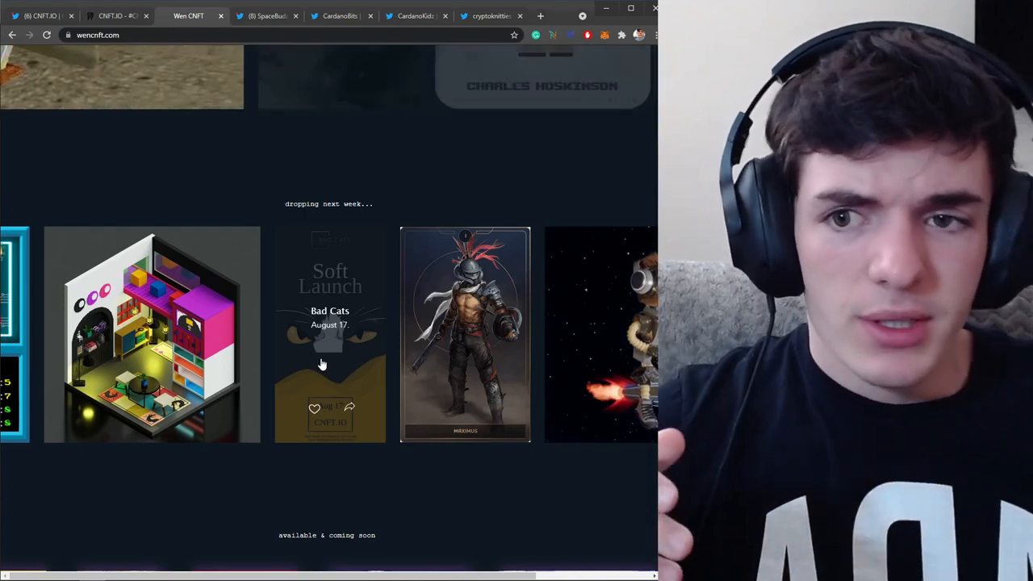
pyautogui.scroll(-3)
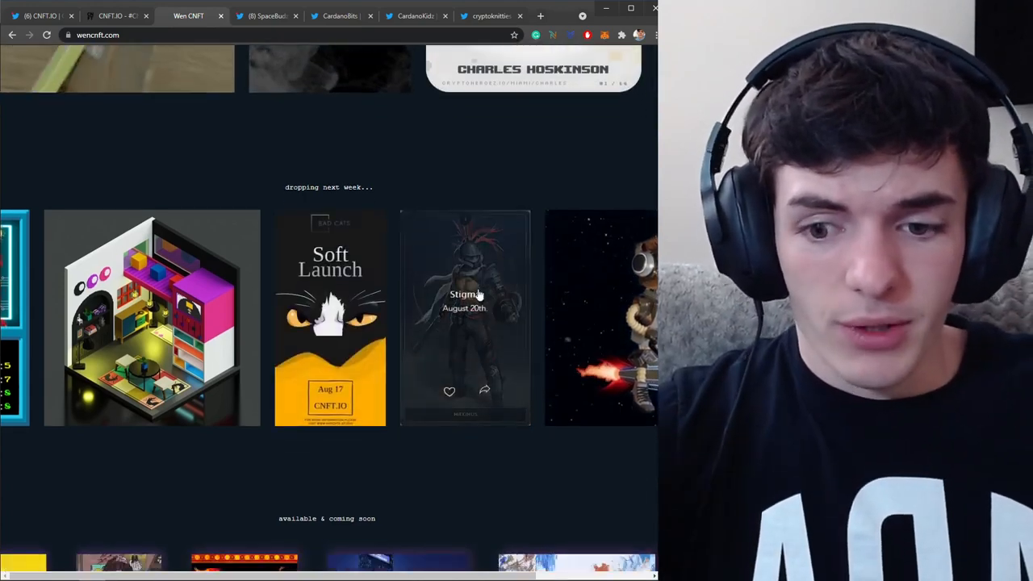
pyautogui.scroll(-3)
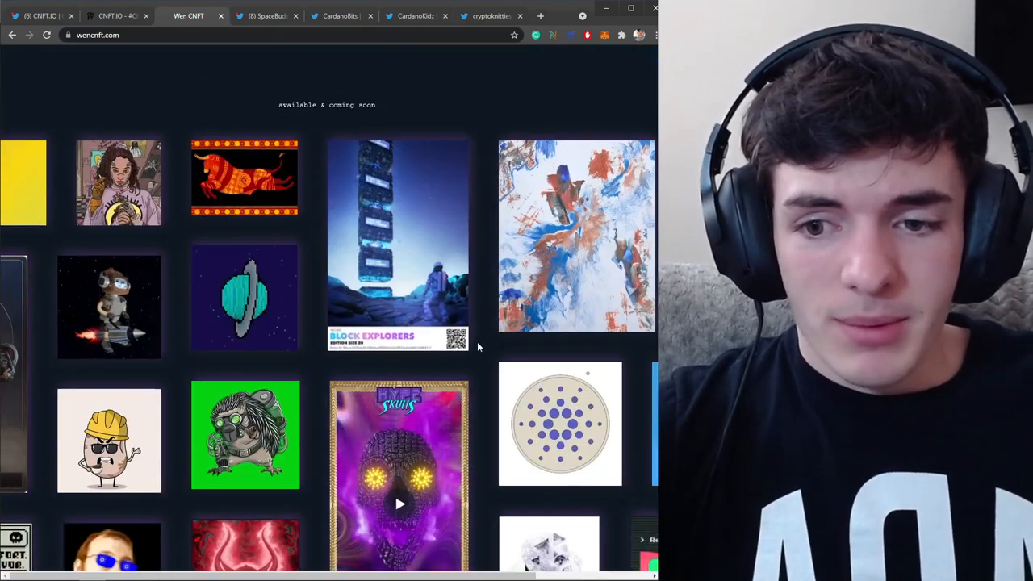
pyautogui.scroll(-3)
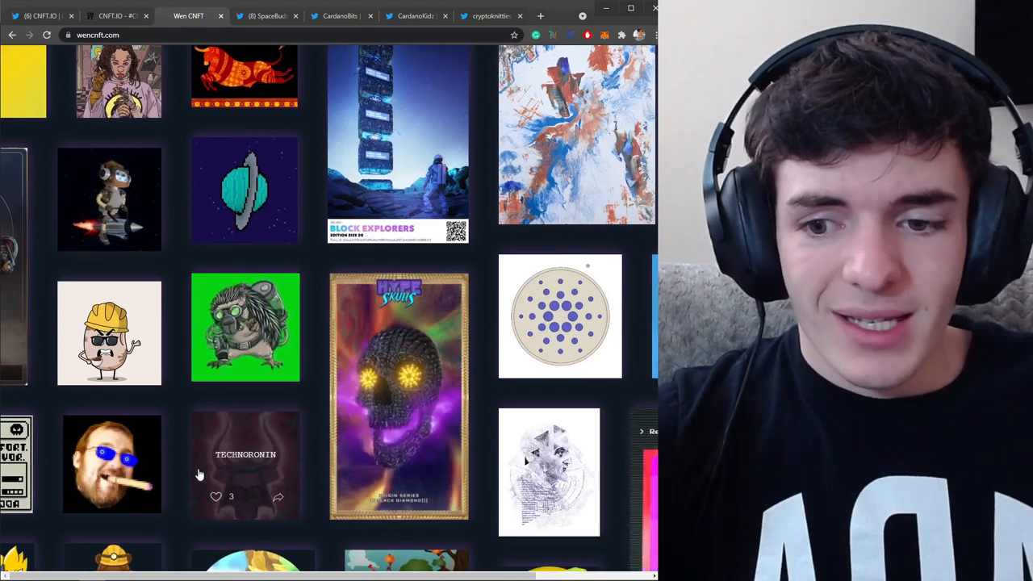
pyautogui.moveTo(109, 332)
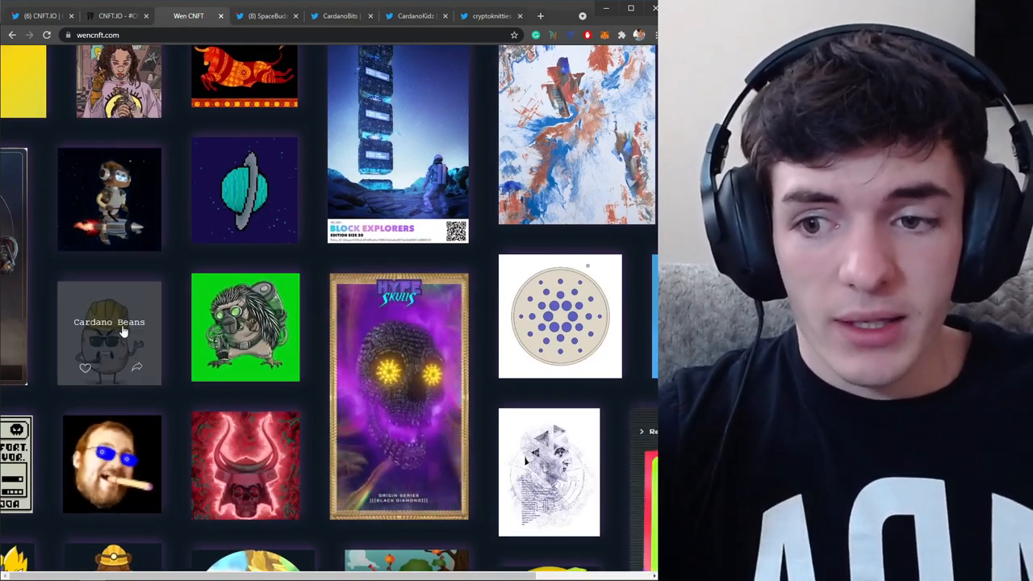
pyautogui.click(109, 331)
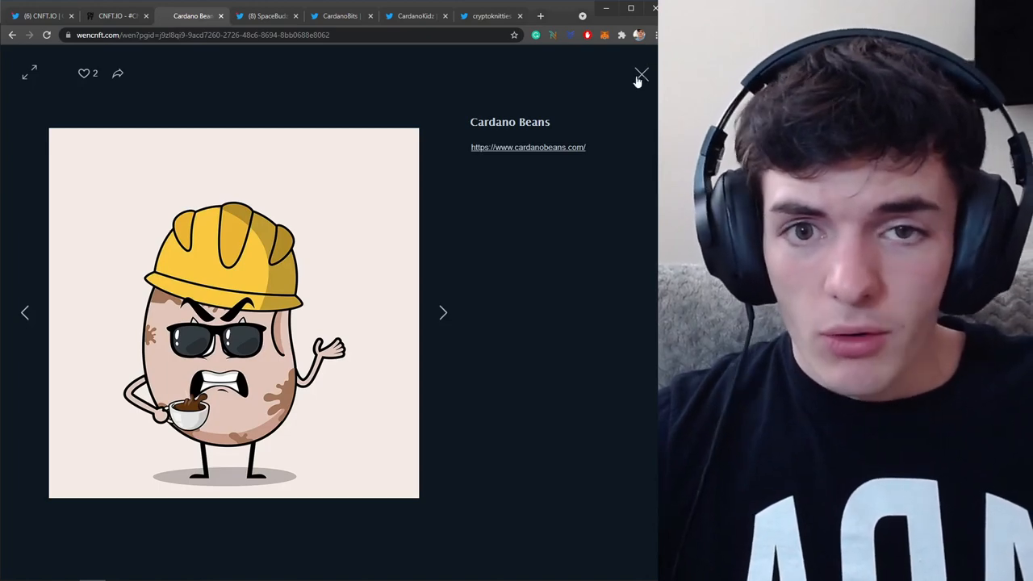
pyautogui.click(641, 74)
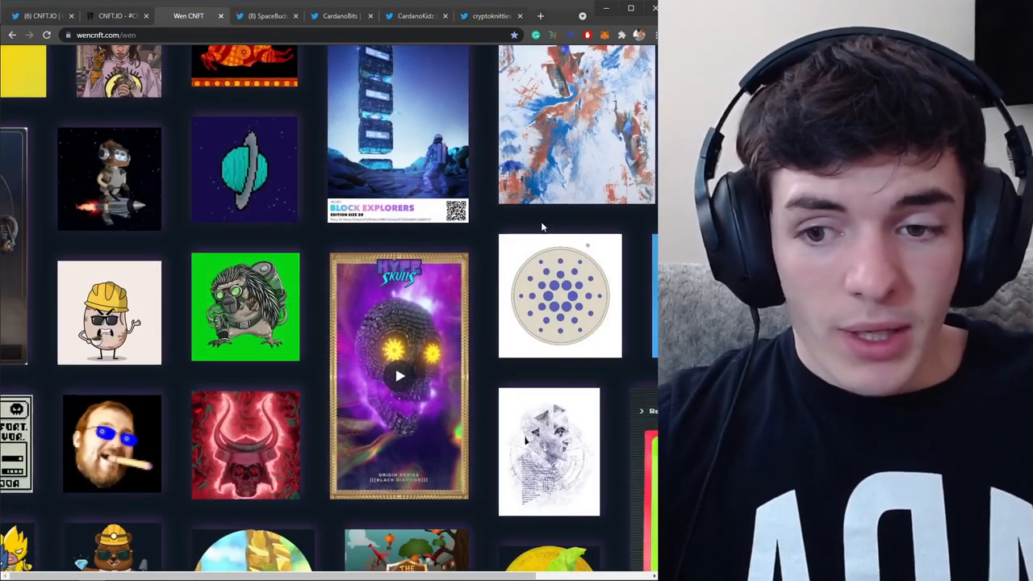
# Scroll through the SpaceBudz Twitter profile bio, then switch back to the Wen CNFT tab.
pyautogui.click(266, 15)
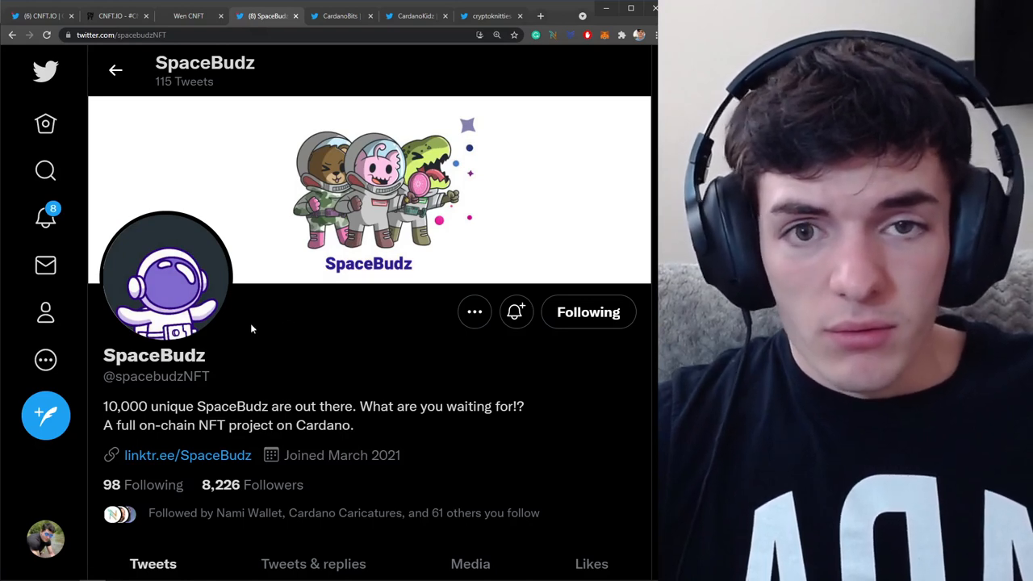
pyautogui.moveTo(275, 329)
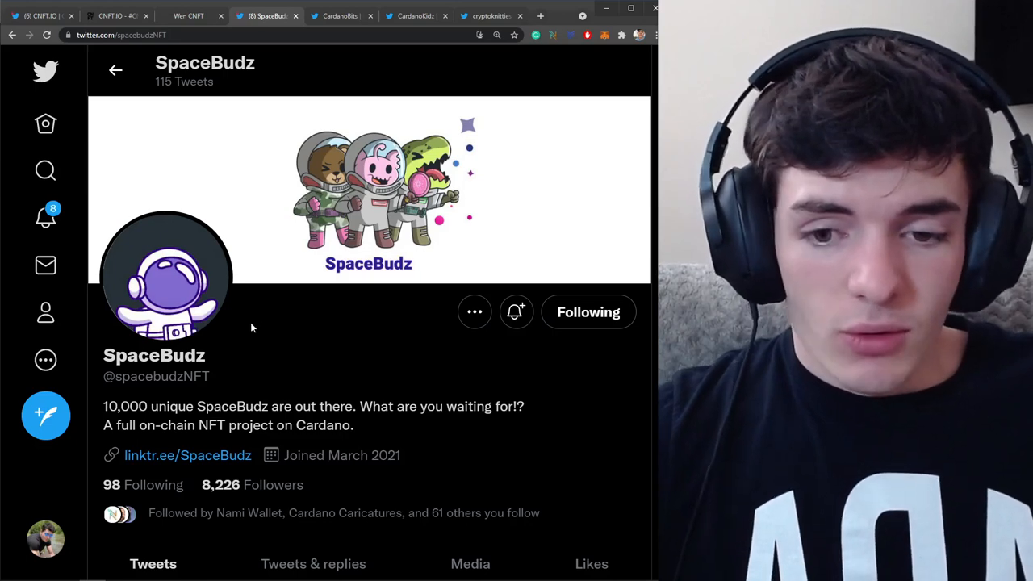
pyautogui.scroll(-3)
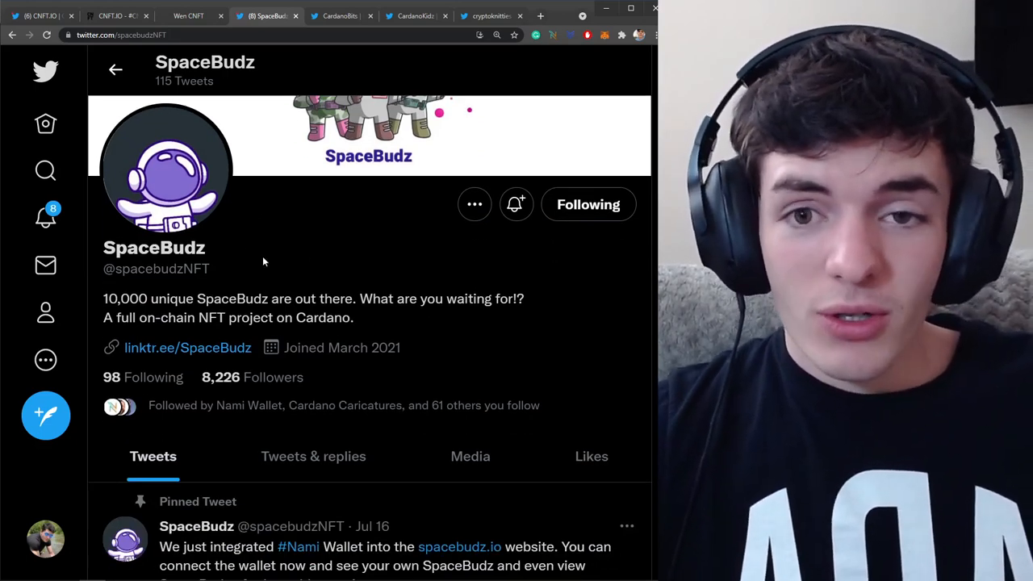
pyautogui.click(189, 16)
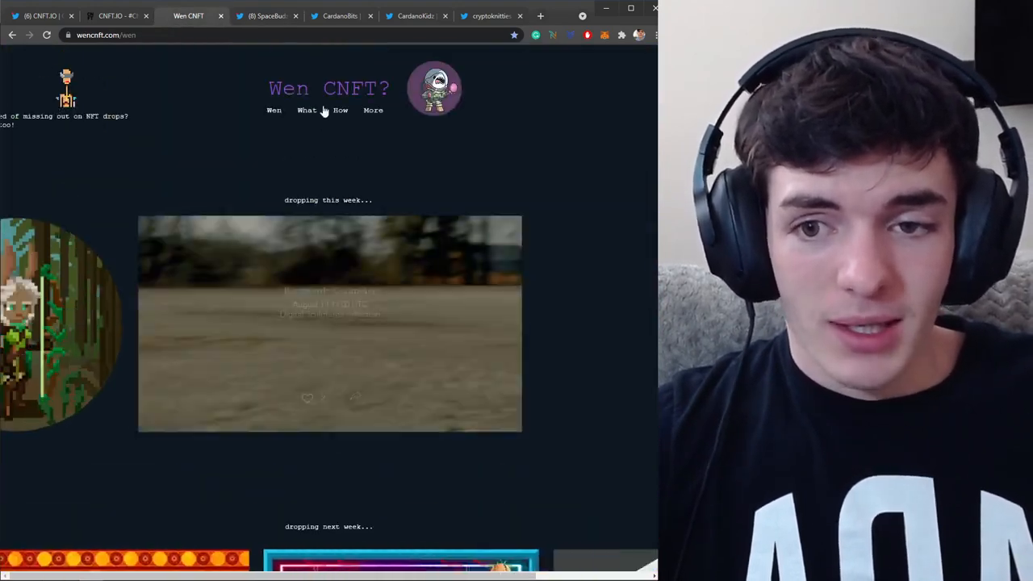
# View Wen CNFT's 'What' page on CNFTs, return to 'Wen', then switch to the CNFT.IO tab.
pyautogui.click(306, 111)
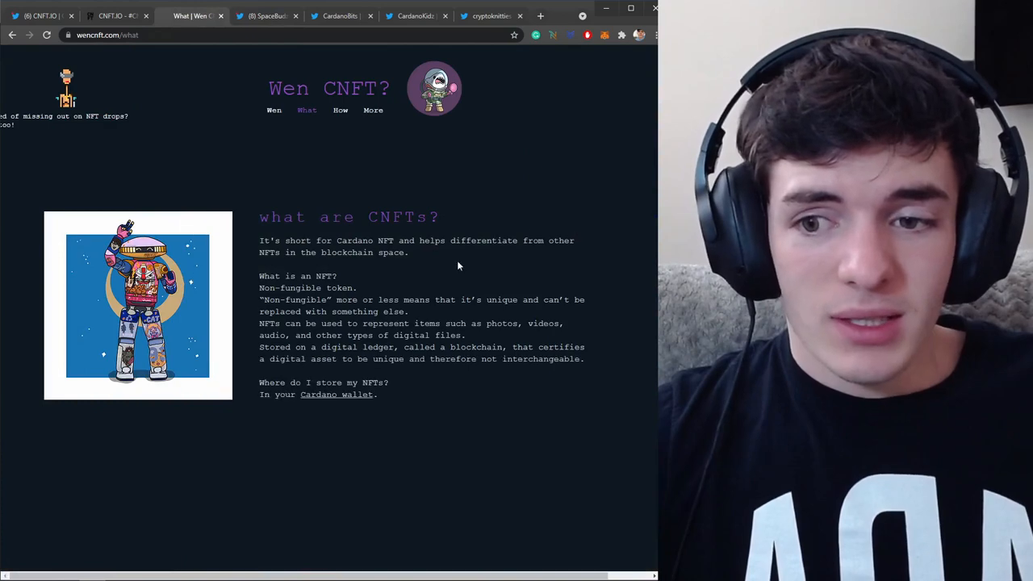
pyautogui.click(340, 110)
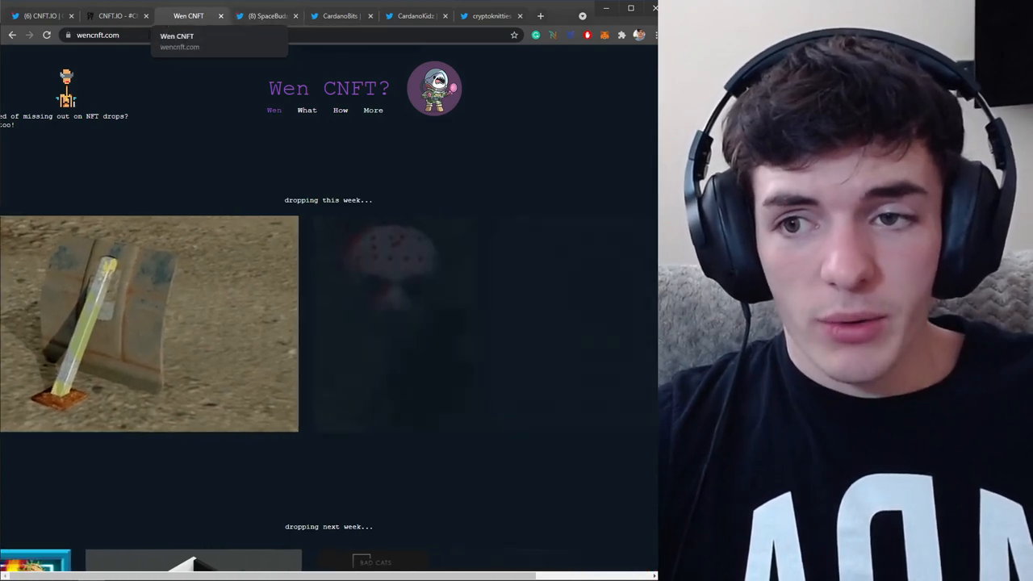
pyautogui.click(113, 16)
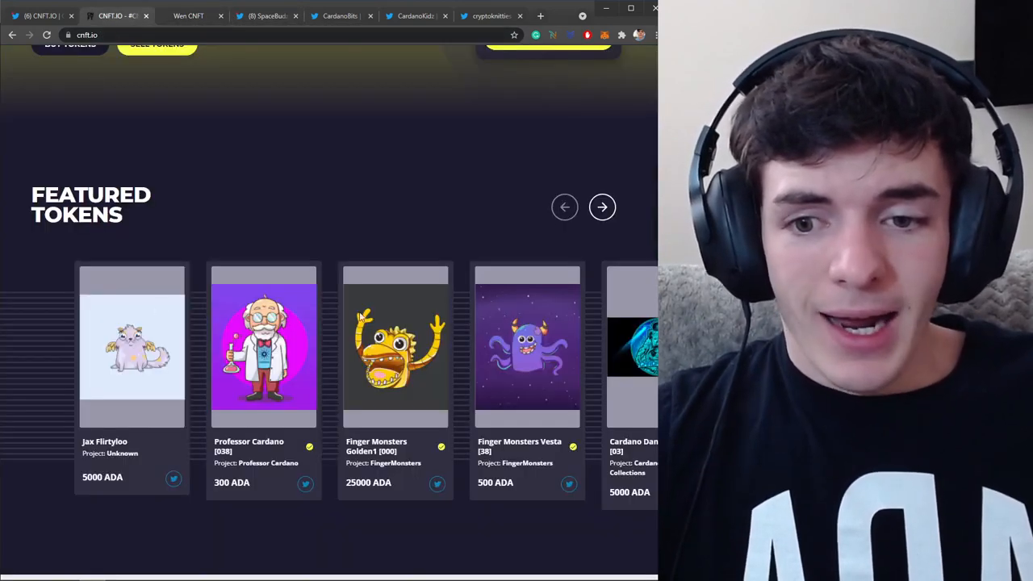
# Scroll CNFT.IO's Featured Tokens, then switch to the CardanoBits | NFTs on Cardano Twitter tab.
pyautogui.scroll(-3)
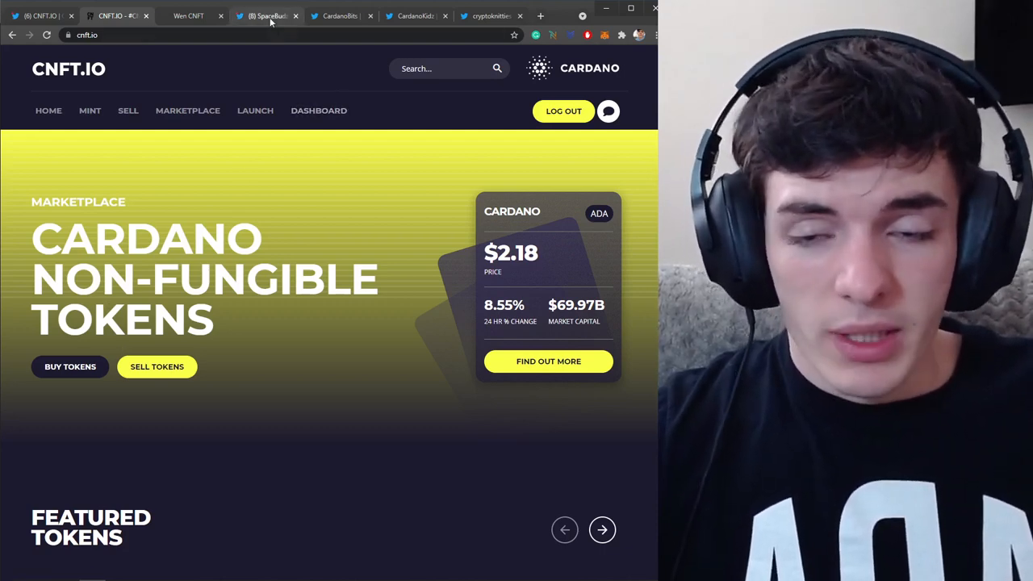
pyautogui.moveTo(266, 15)
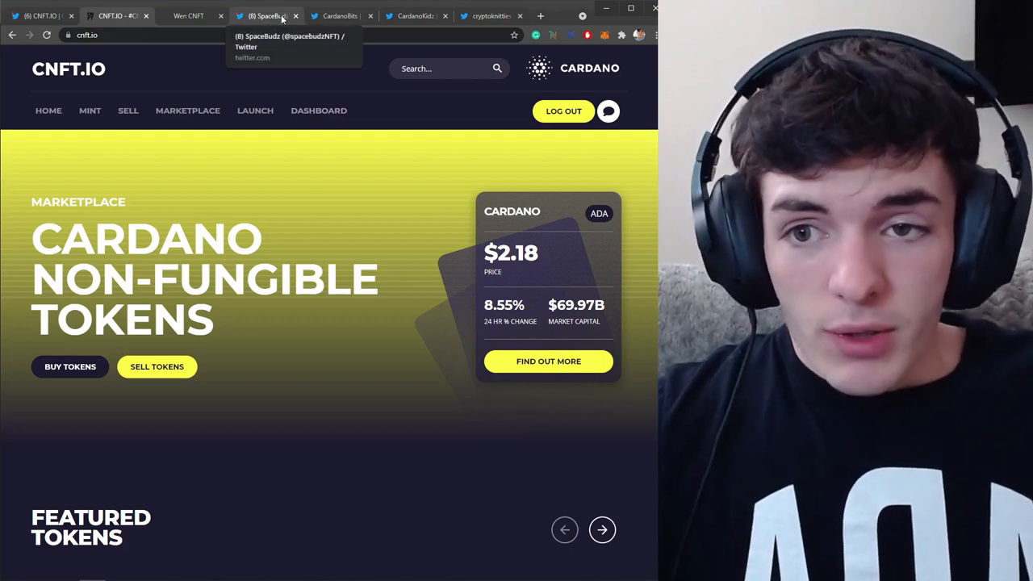
pyautogui.click(339, 16)
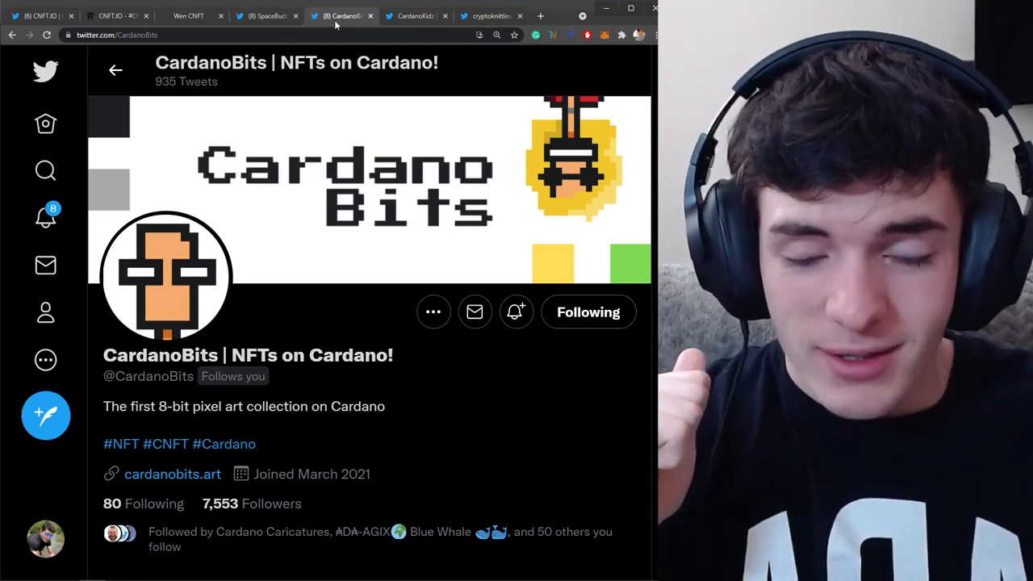
pyautogui.moveTo(319, 216)
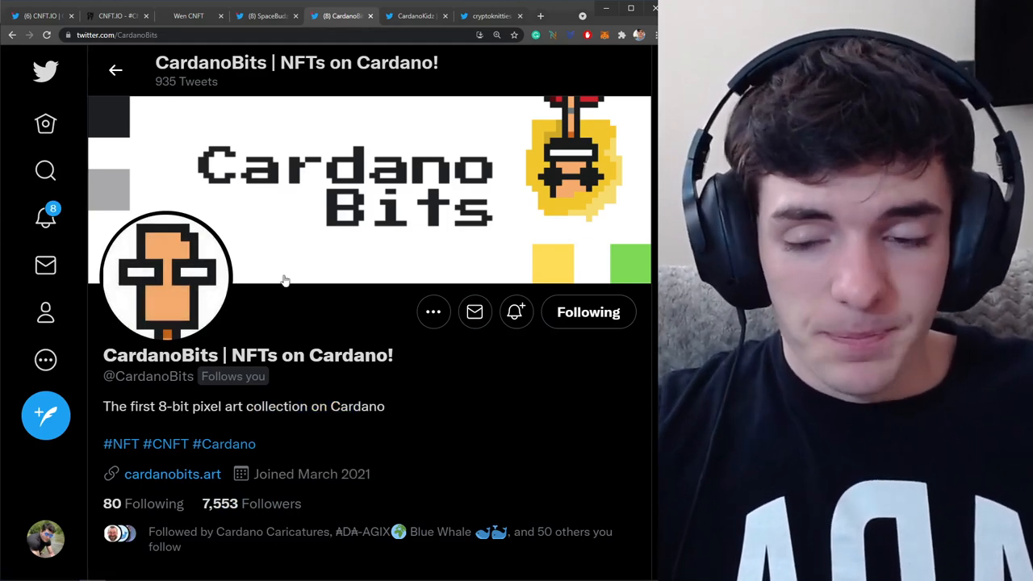
# Scroll the CardanoBits profile briefly, then switch to the CardanoKidz | Cardano NFTs tab.
pyautogui.scroll(-3)
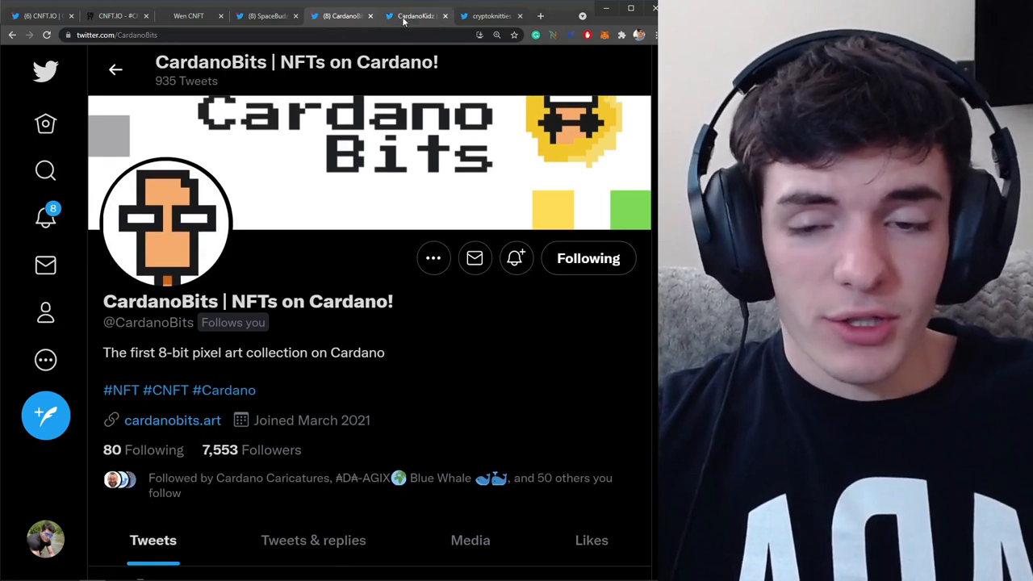
pyautogui.click(412, 15)
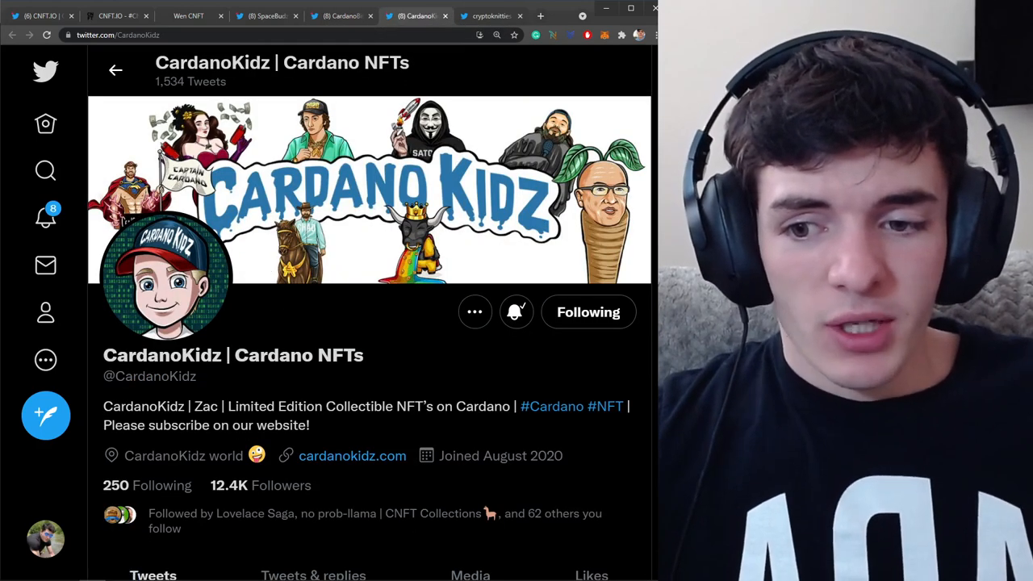
pyautogui.moveTo(323, 346)
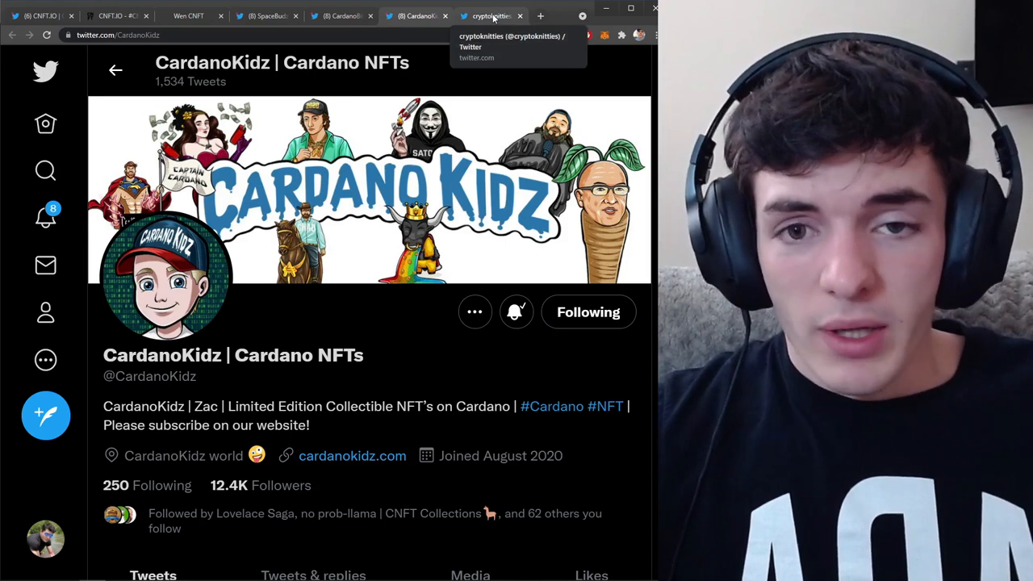
# Switch to the cryptoknitties Twitter profile tab.
pyautogui.click(491, 16)
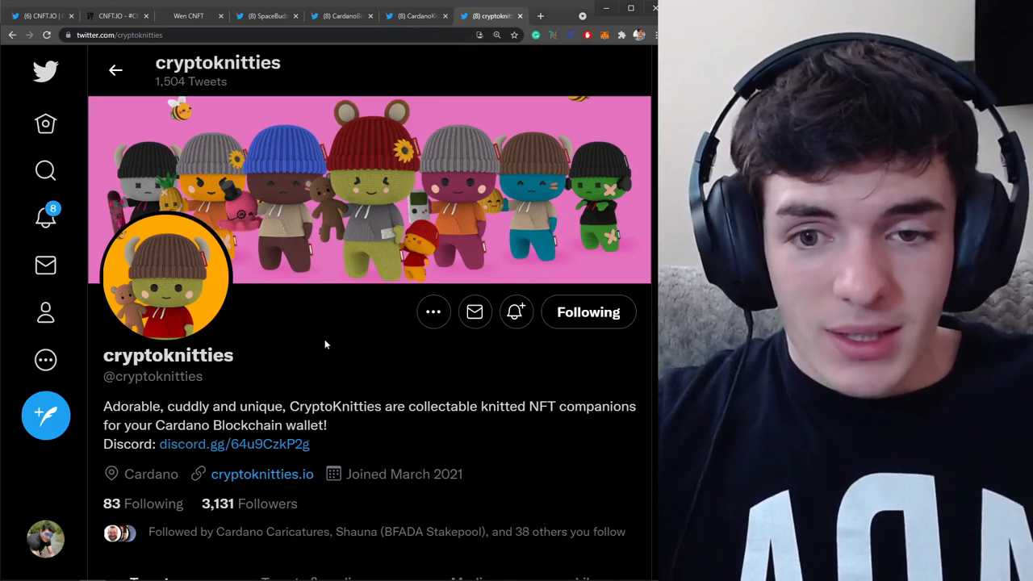
pyautogui.moveTo(337, 218)
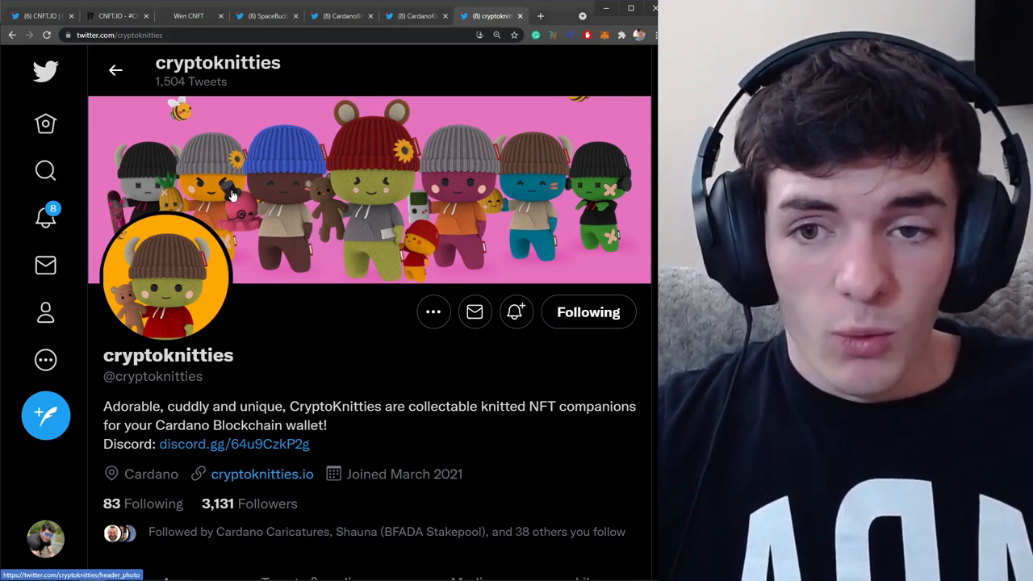
# Switch to Twitter's Explore page to start a search.
pyautogui.click(539, 16)
pyautogui.write('c')
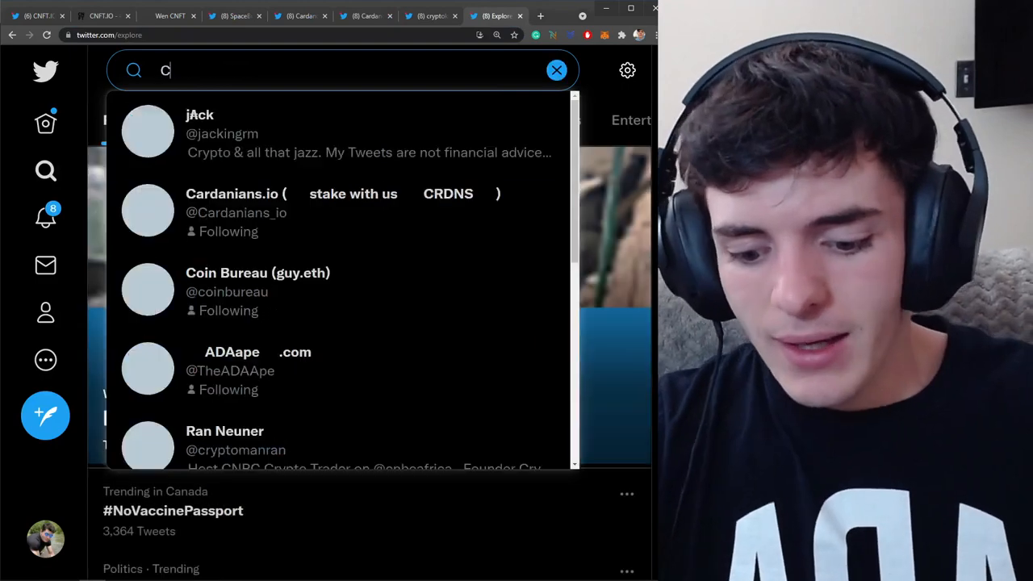
# Search Twitter Explore for 'CNFT', correcting the 'CMFT' typo, to list matching tweets and accounts.
pyautogui.write('CMFT')
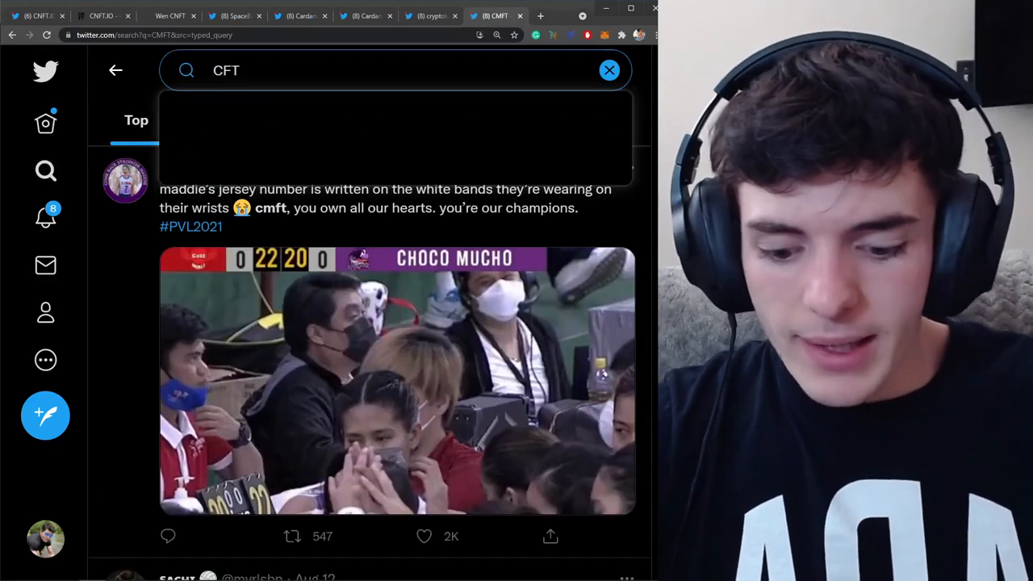
pyautogui.write('NFT')
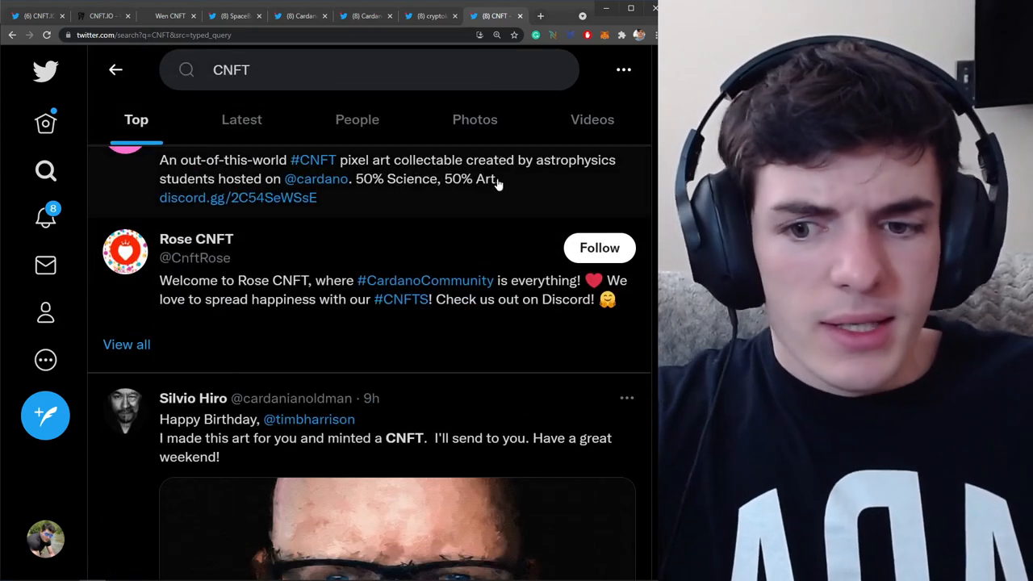
pyautogui.scroll(-3)
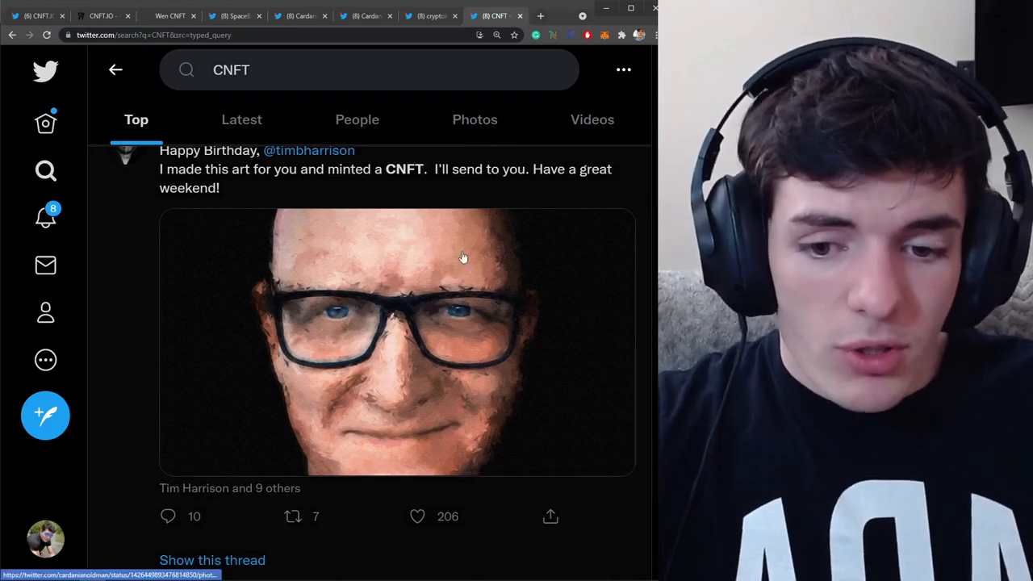
pyautogui.scroll(-3)
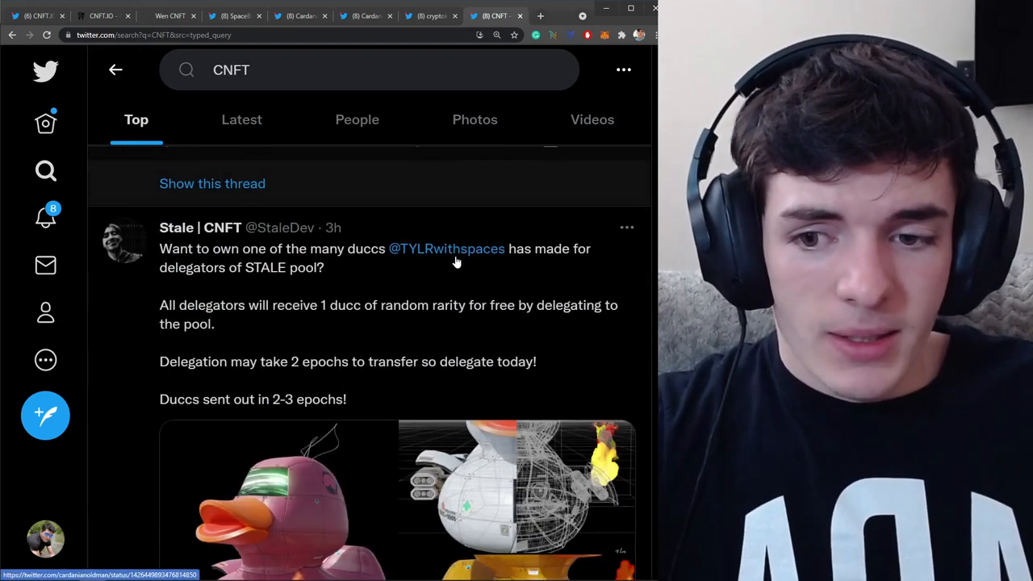
pyautogui.moveTo(447, 248)
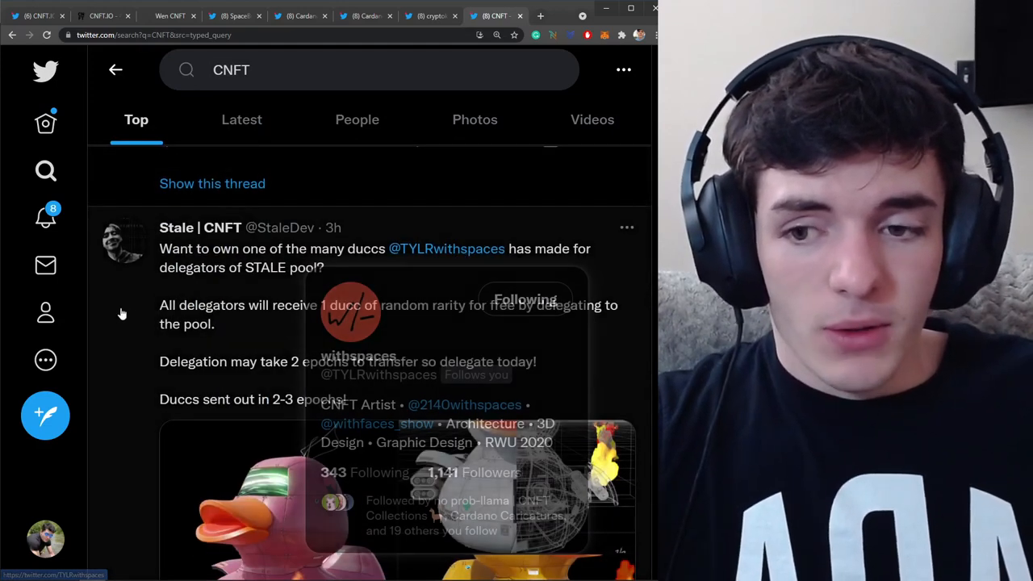
pyautogui.moveTo(116, 317)
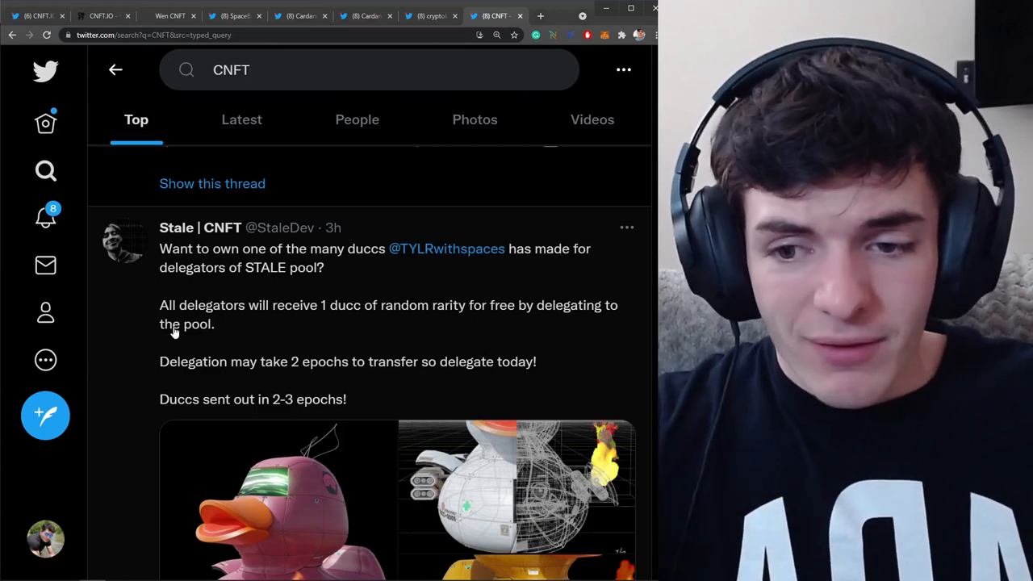
pyautogui.moveTo(282, 354)
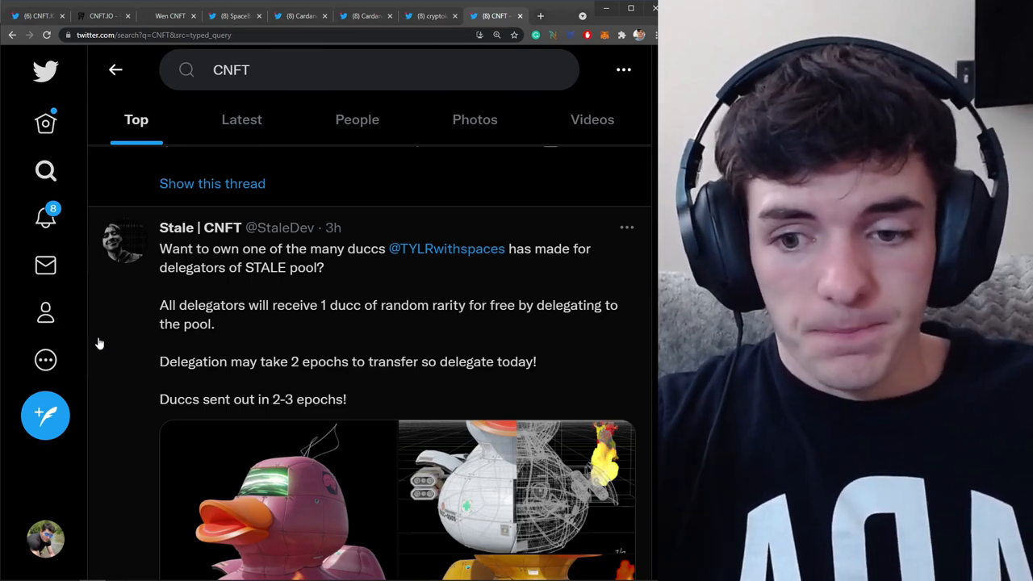
pyautogui.moveTo(96, 340)
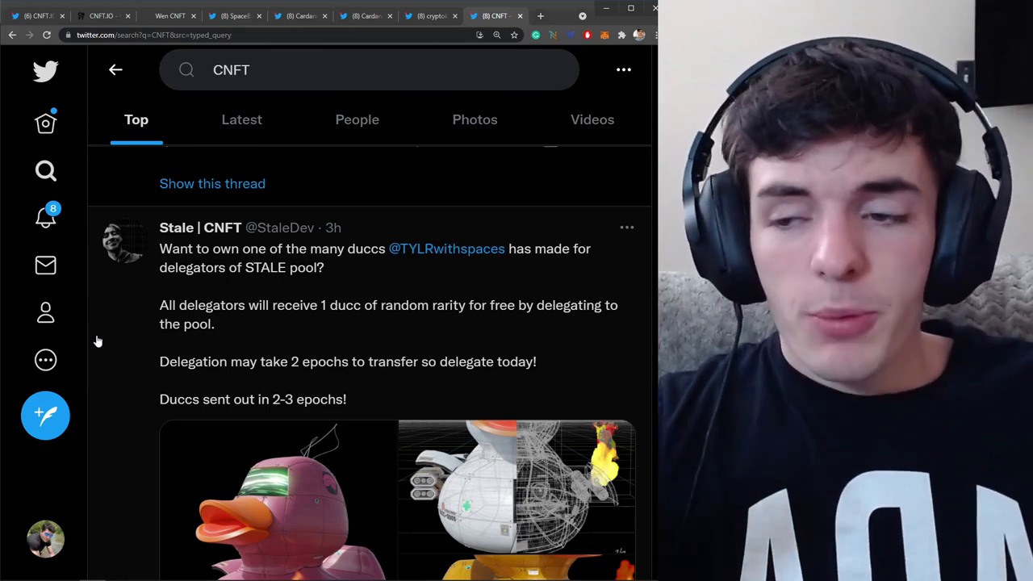